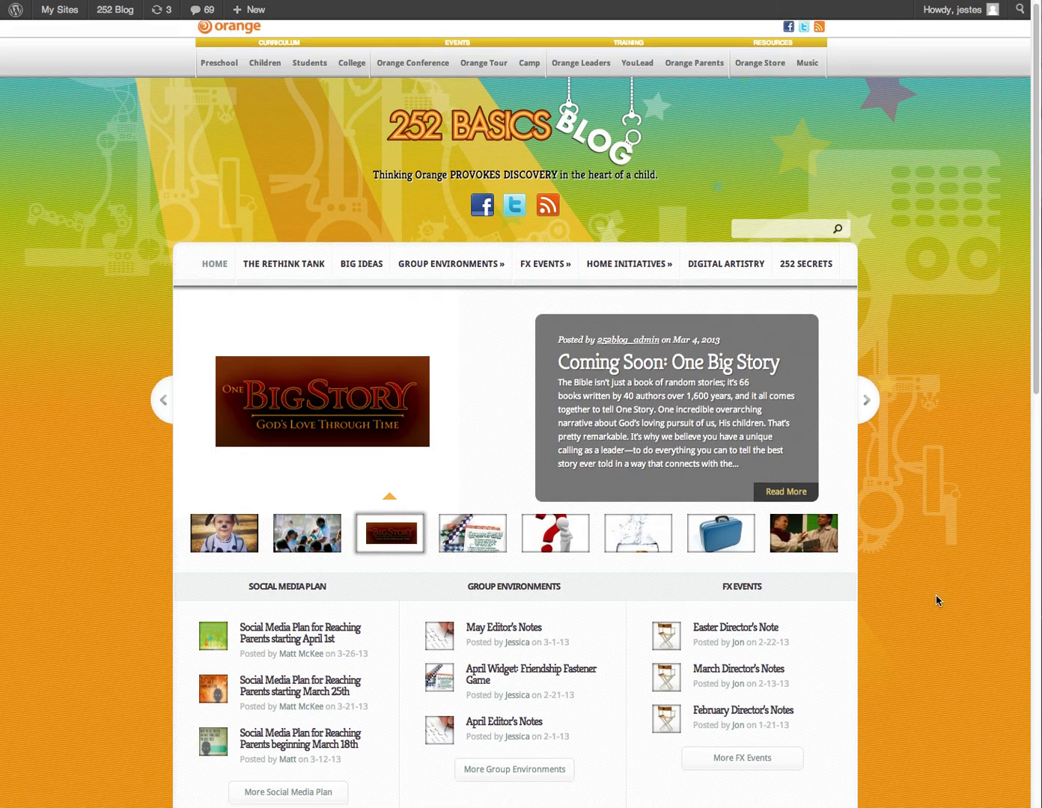
Locate and open the Easter Director's Note post under FX Events on the home page.
scroll(down, 3)
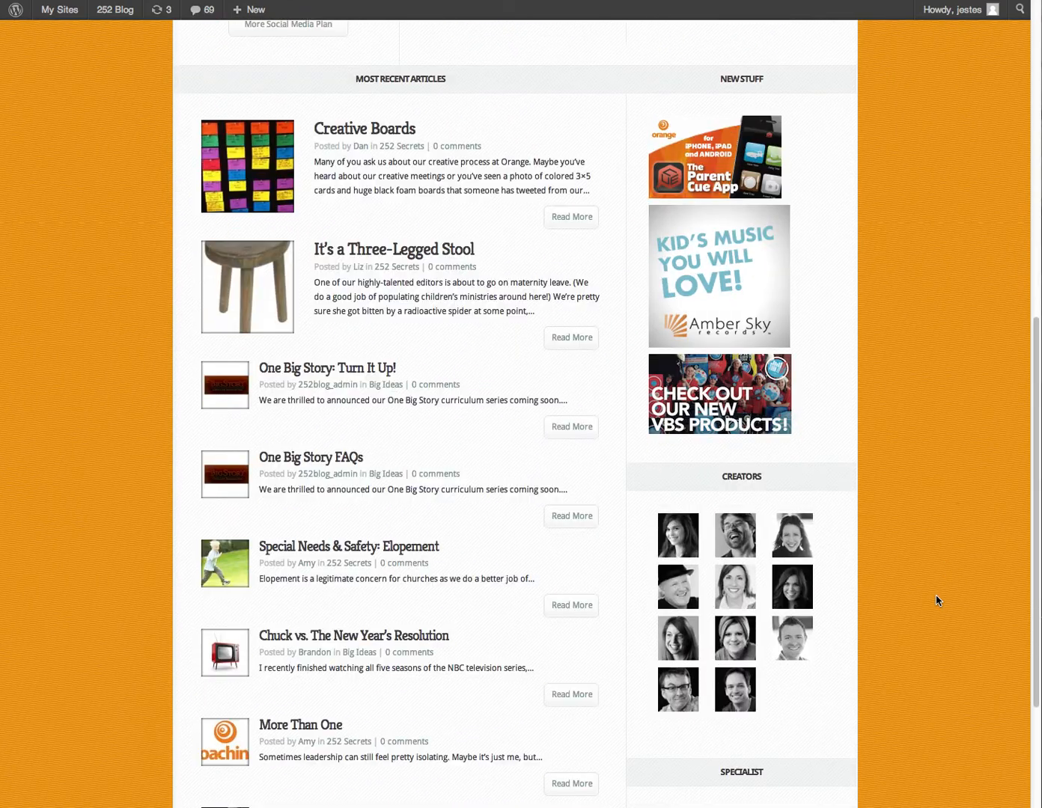
scroll(down, 3)
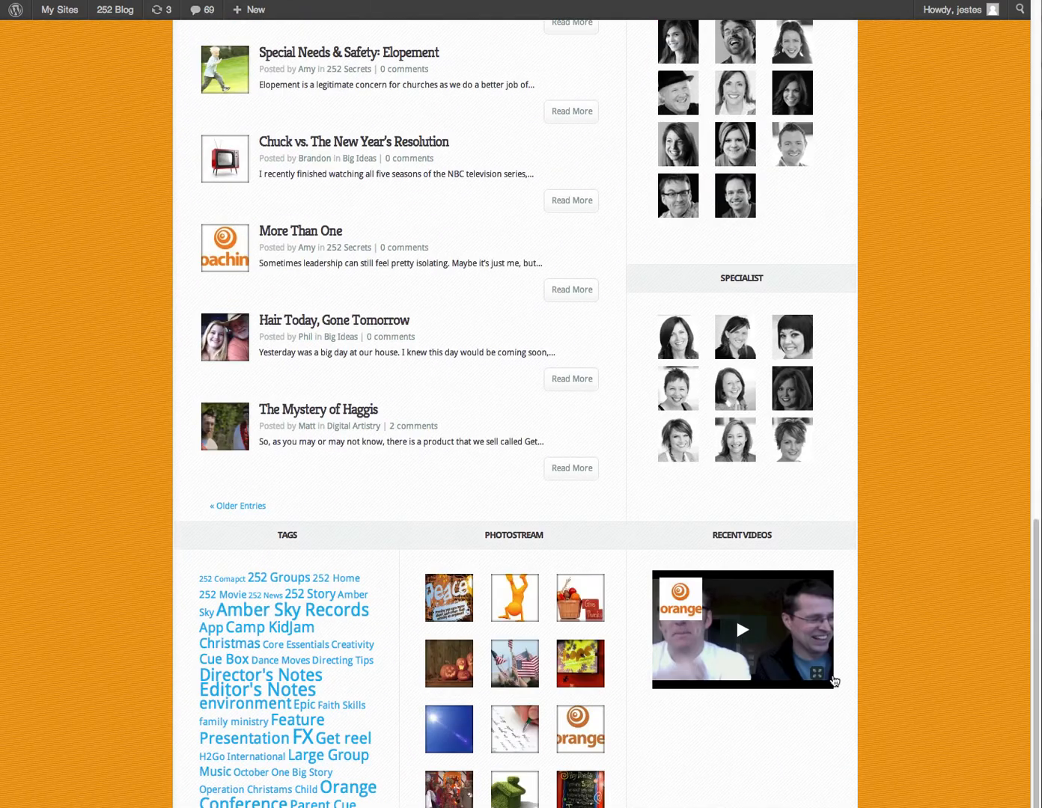
mouse_move(662, 696)
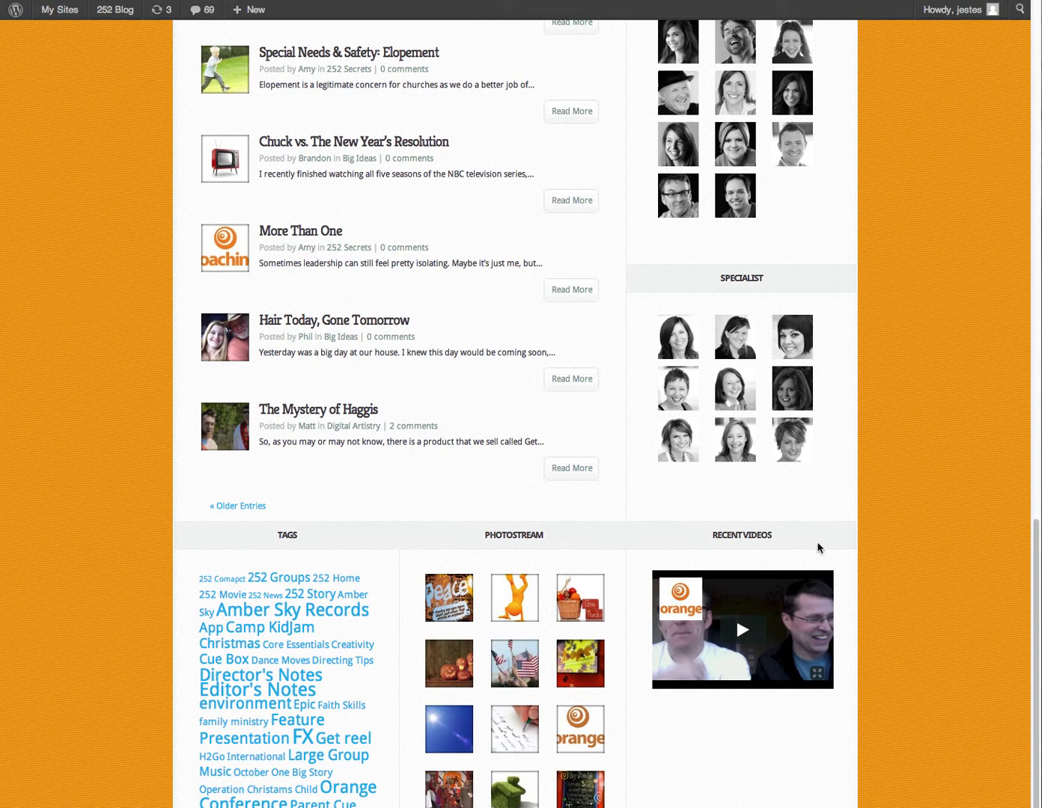
mouse_move(871, 636)
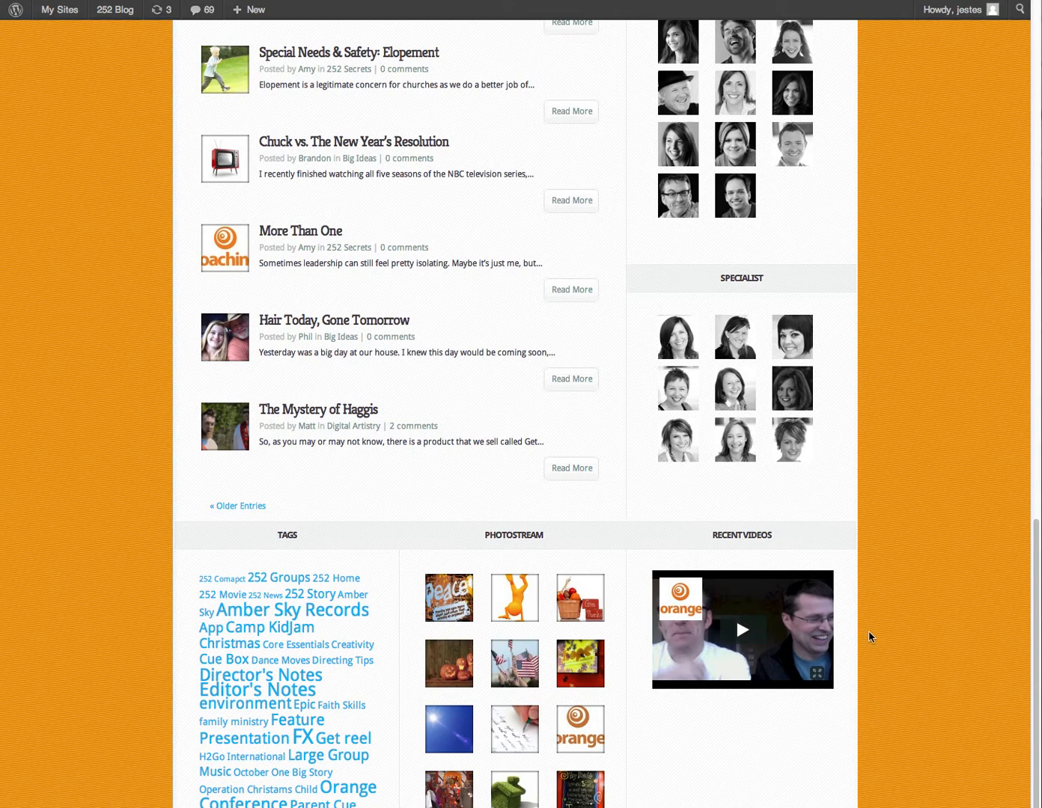
scroll(up, 3)
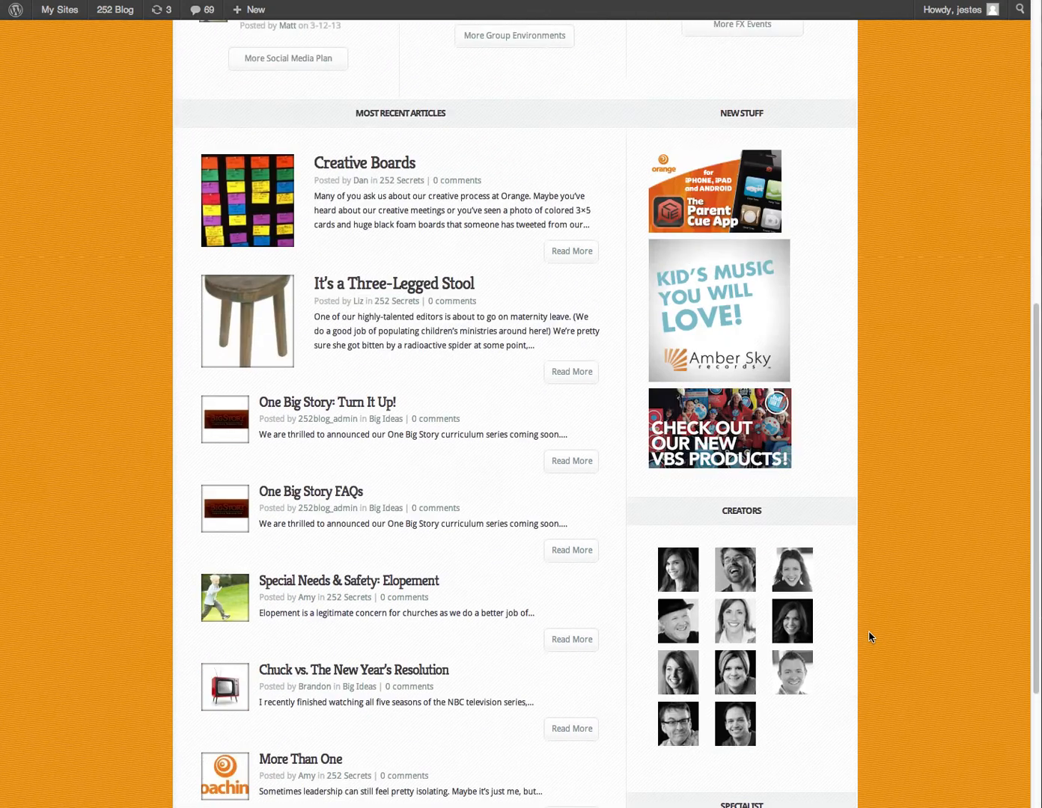
scroll(up, 3)
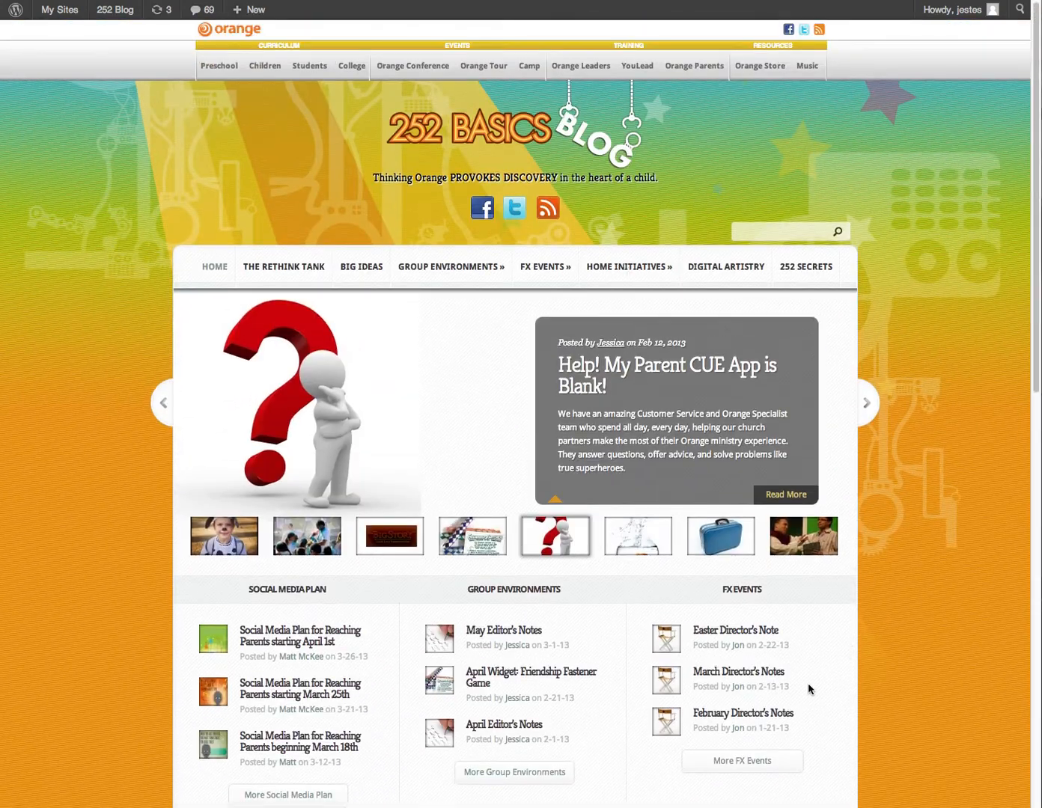
click(637, 535)
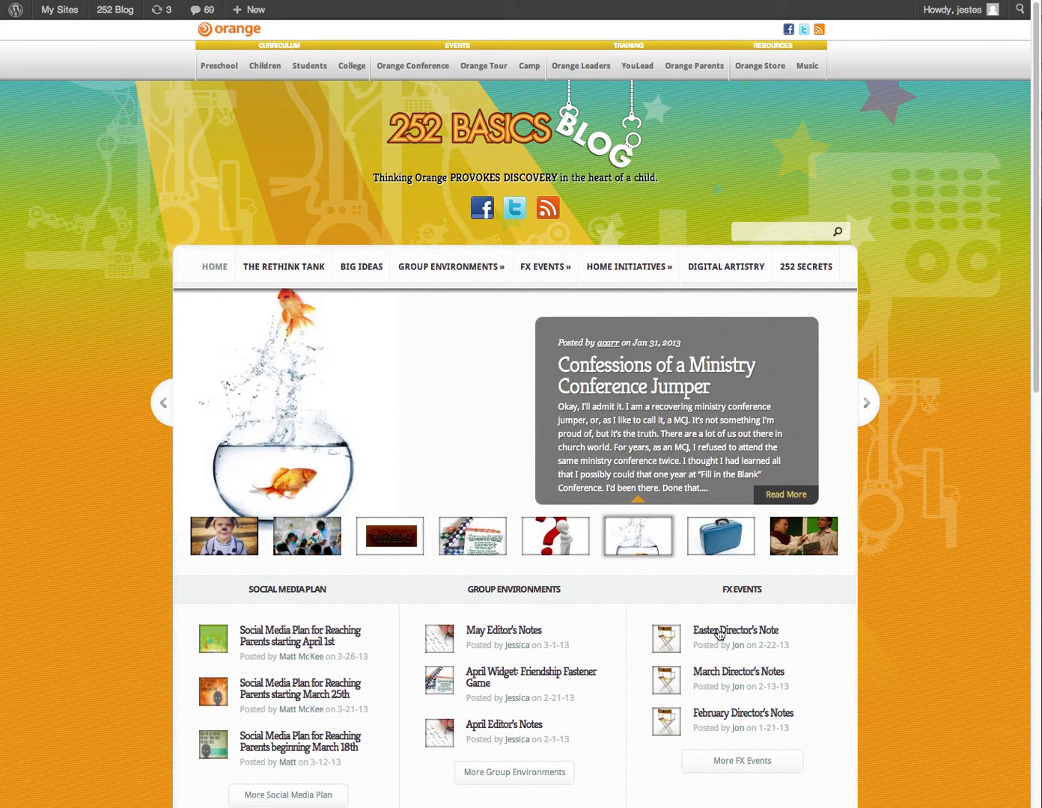
click(736, 630)
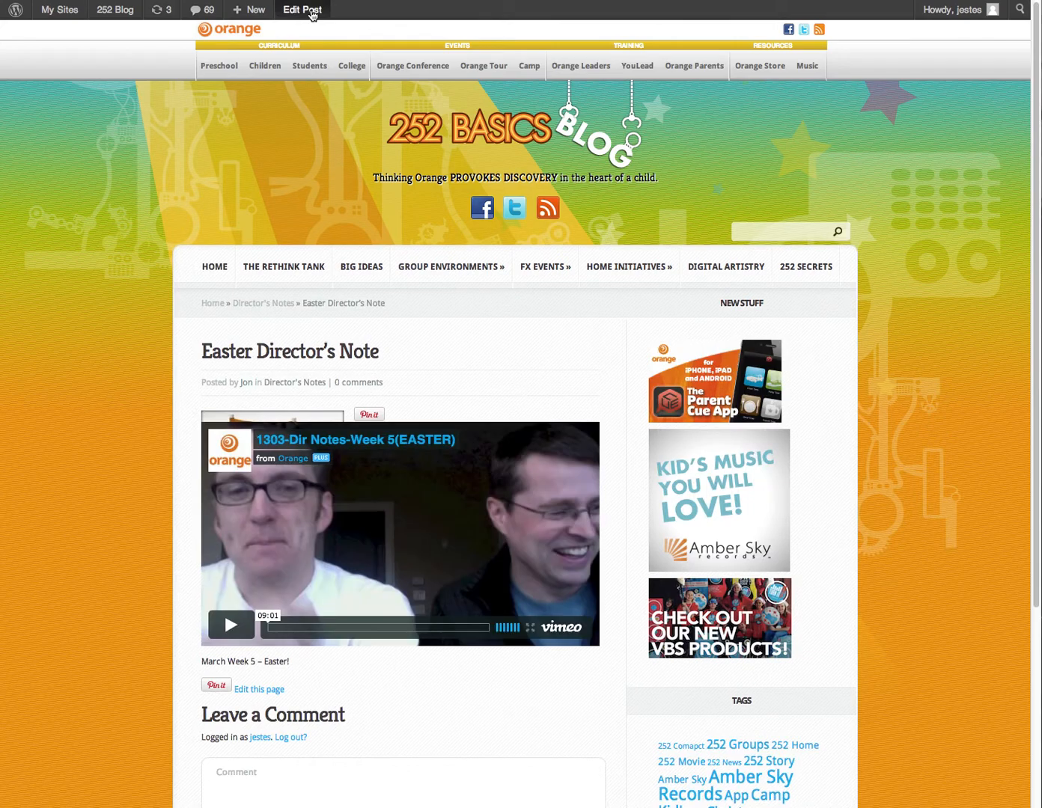
Edit the post from the admin bar and view its raw HTML with the Vimeo iframe.
click(302, 10)
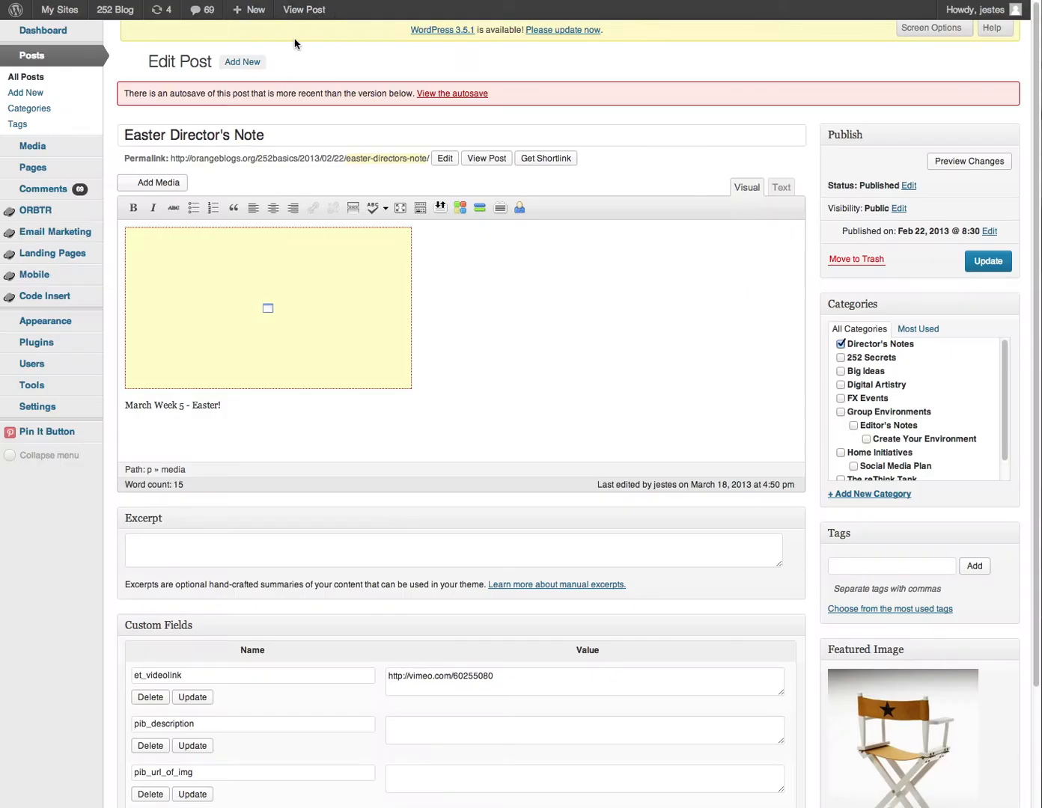
click(780, 187)
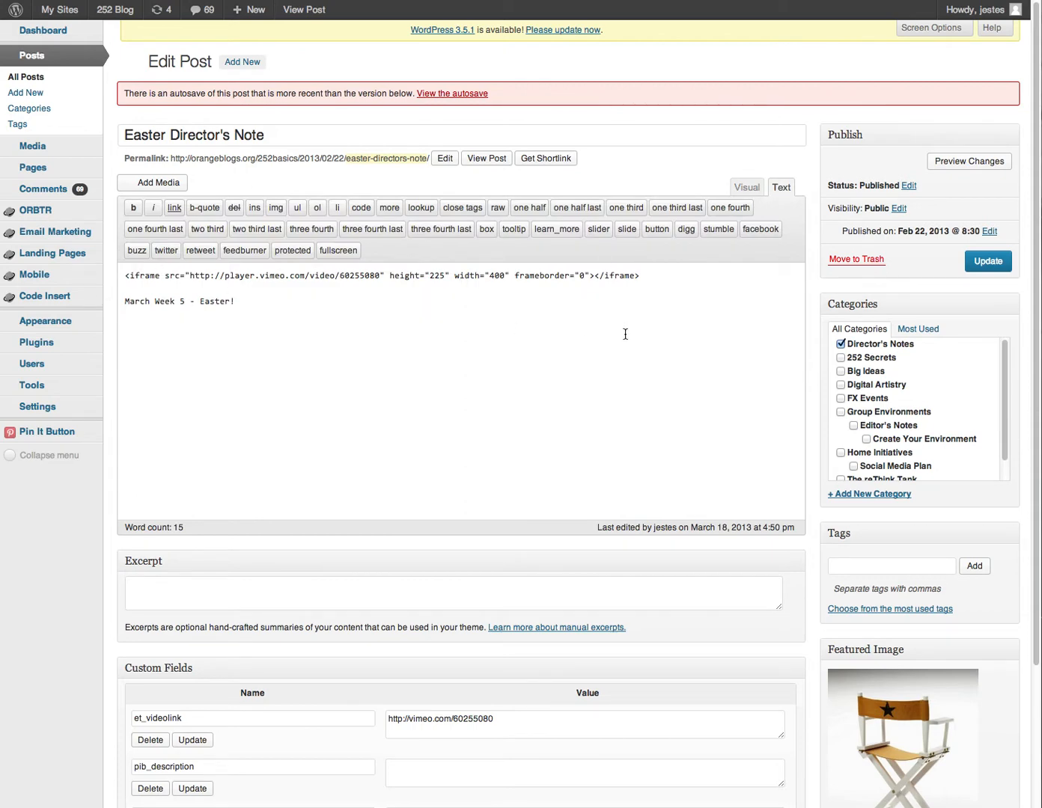
scroll(down, 3)
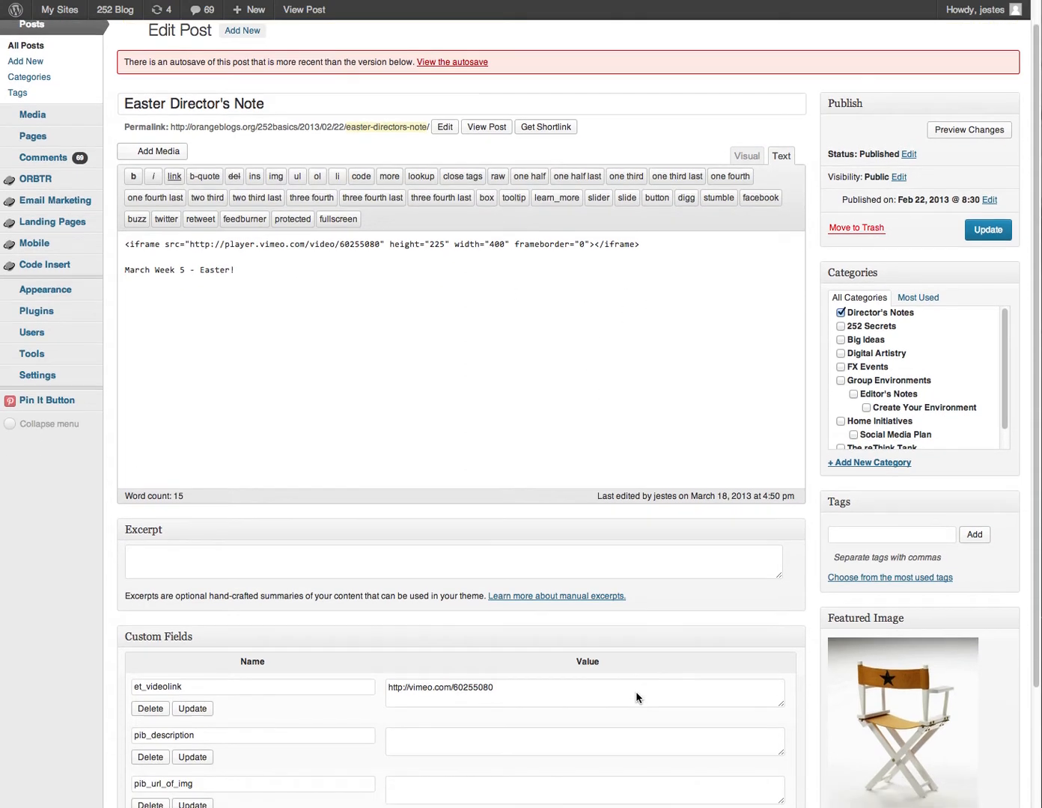
scroll(down, 3)
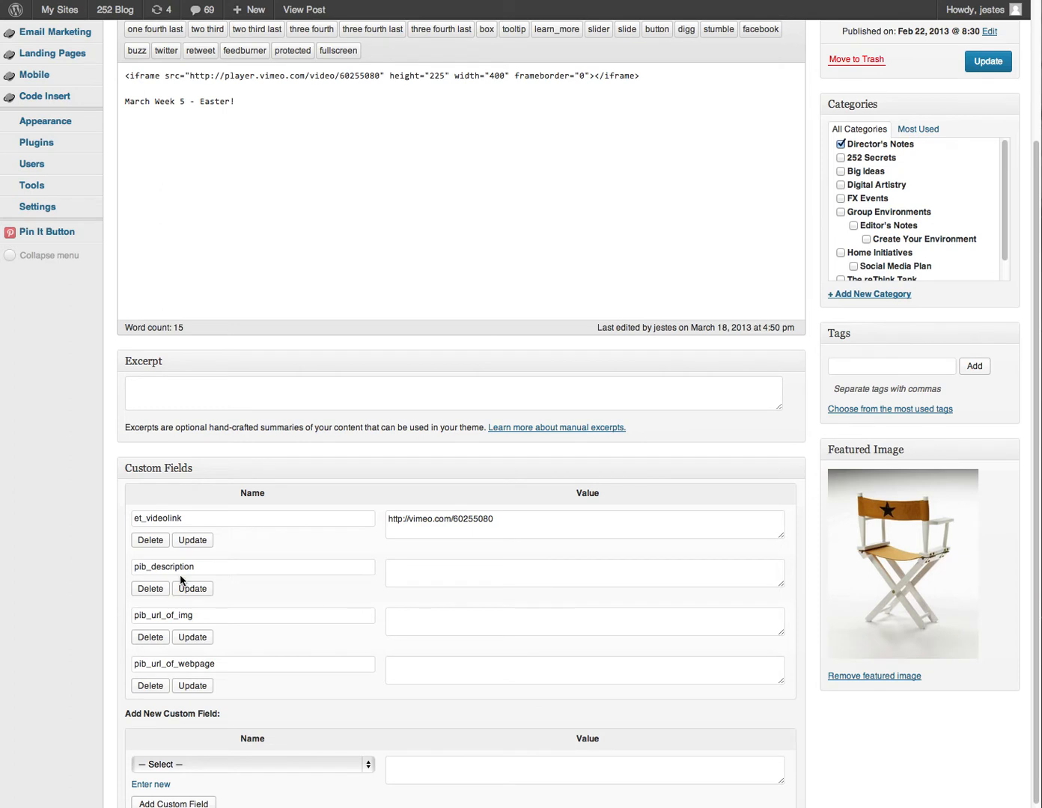
scroll(down, 3)
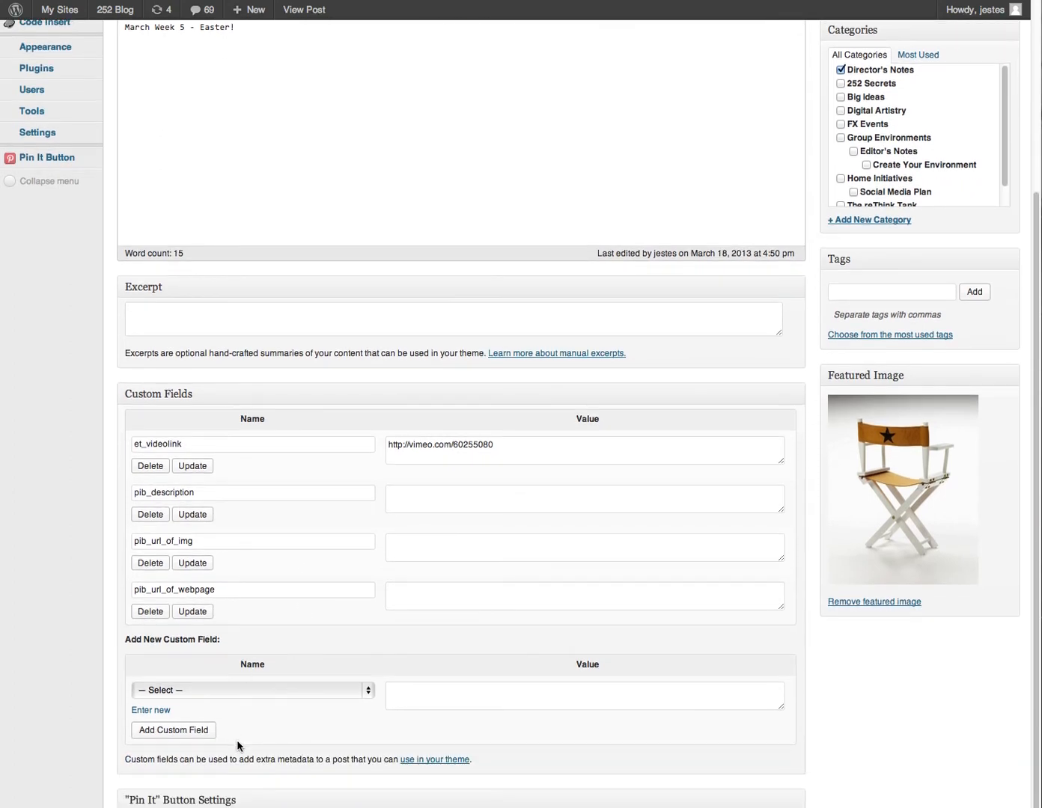
mouse_move(359, 702)
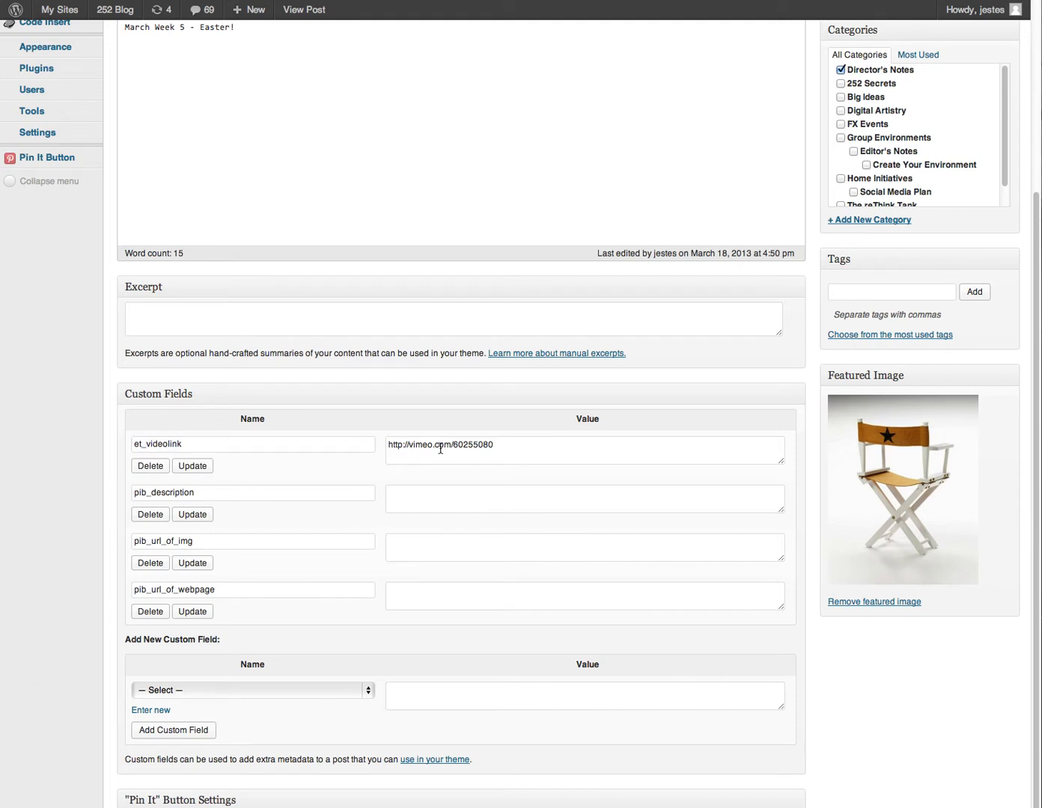
click(252, 690)
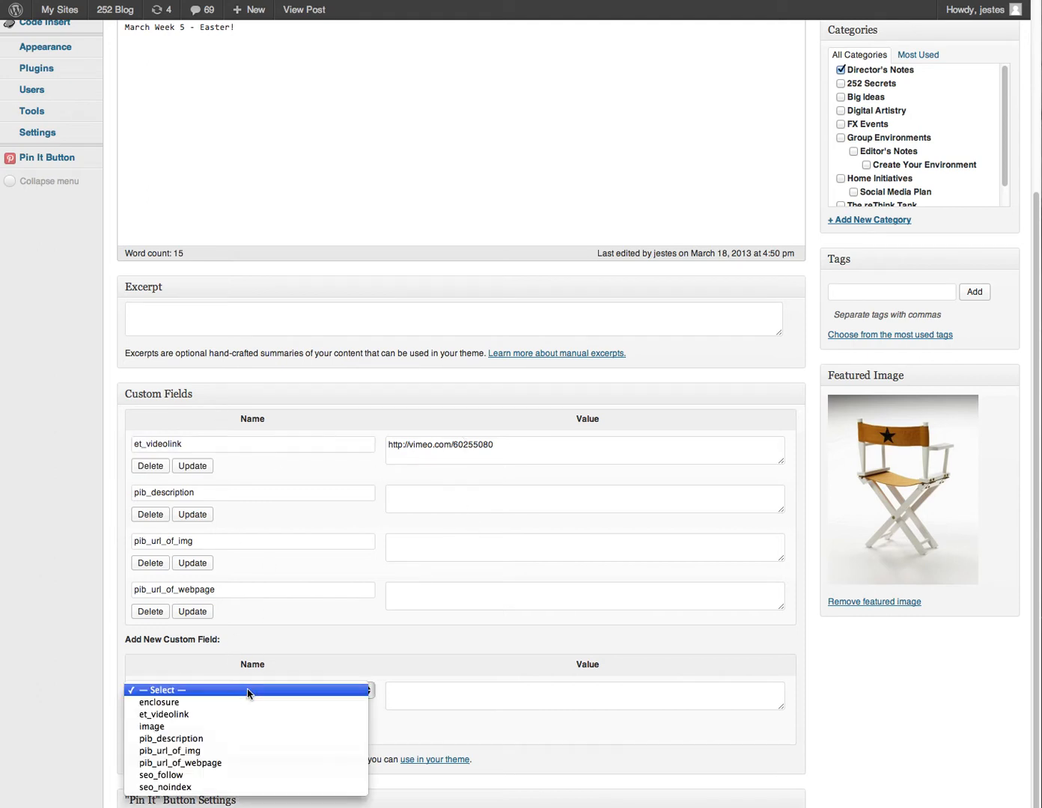
click(164, 715)
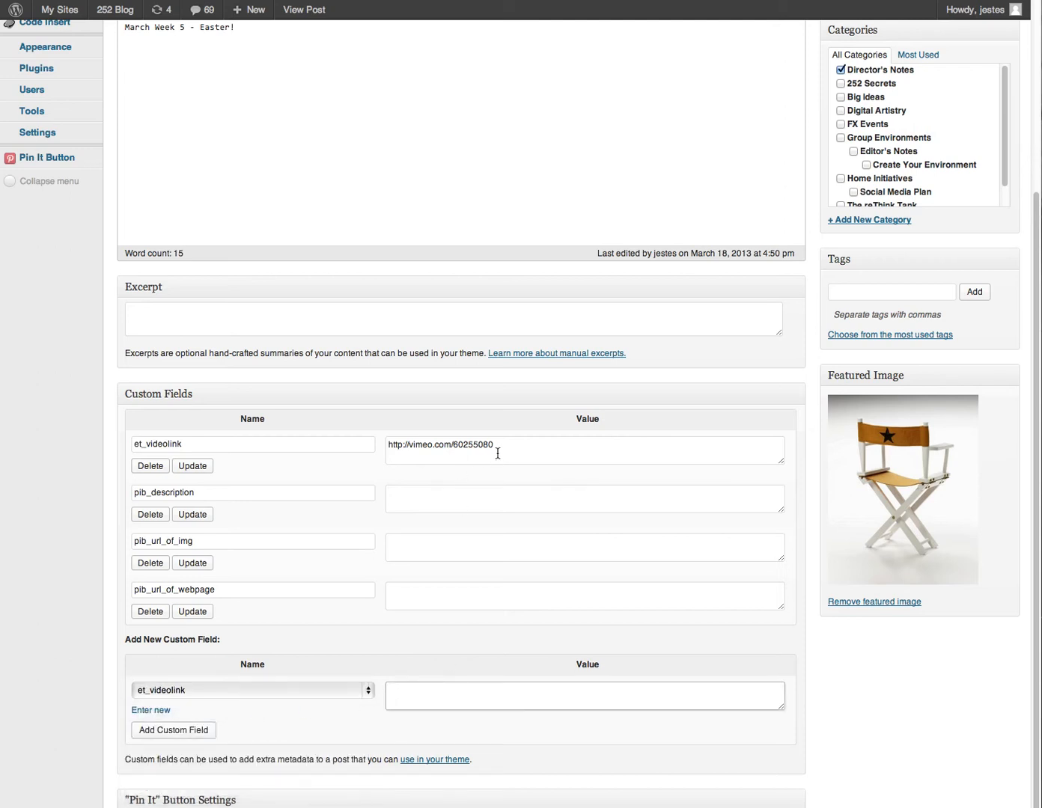
click(584, 695)
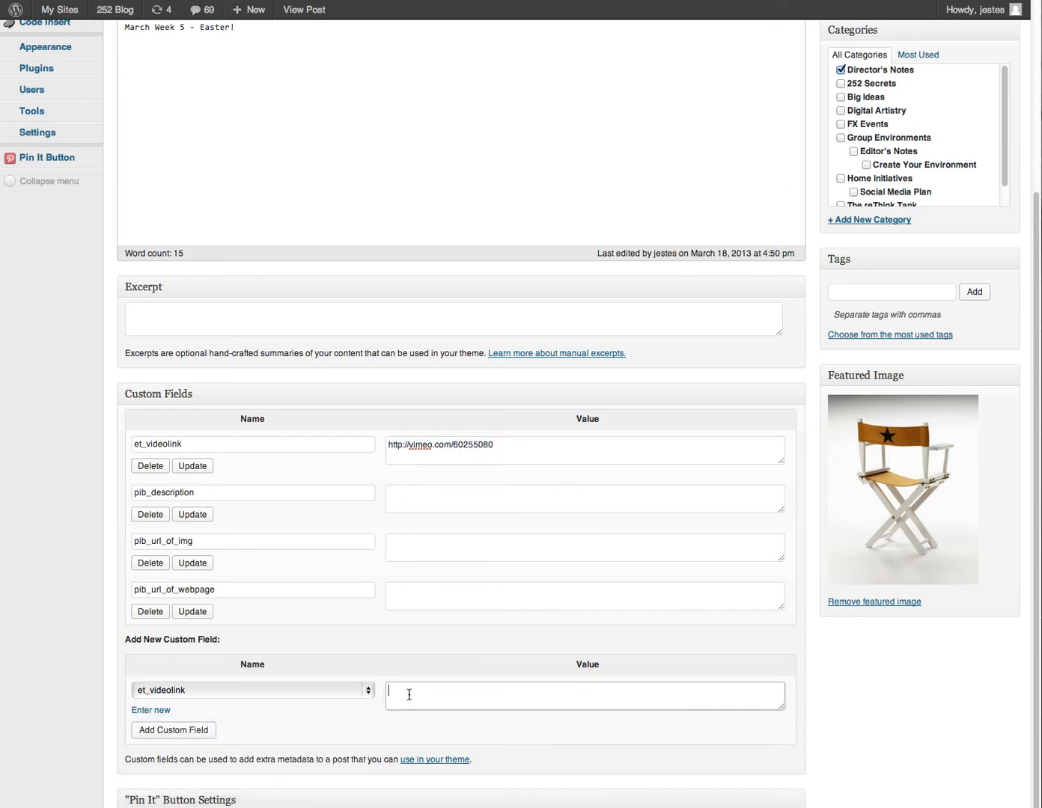
text(http://vimeo.com/60255080)
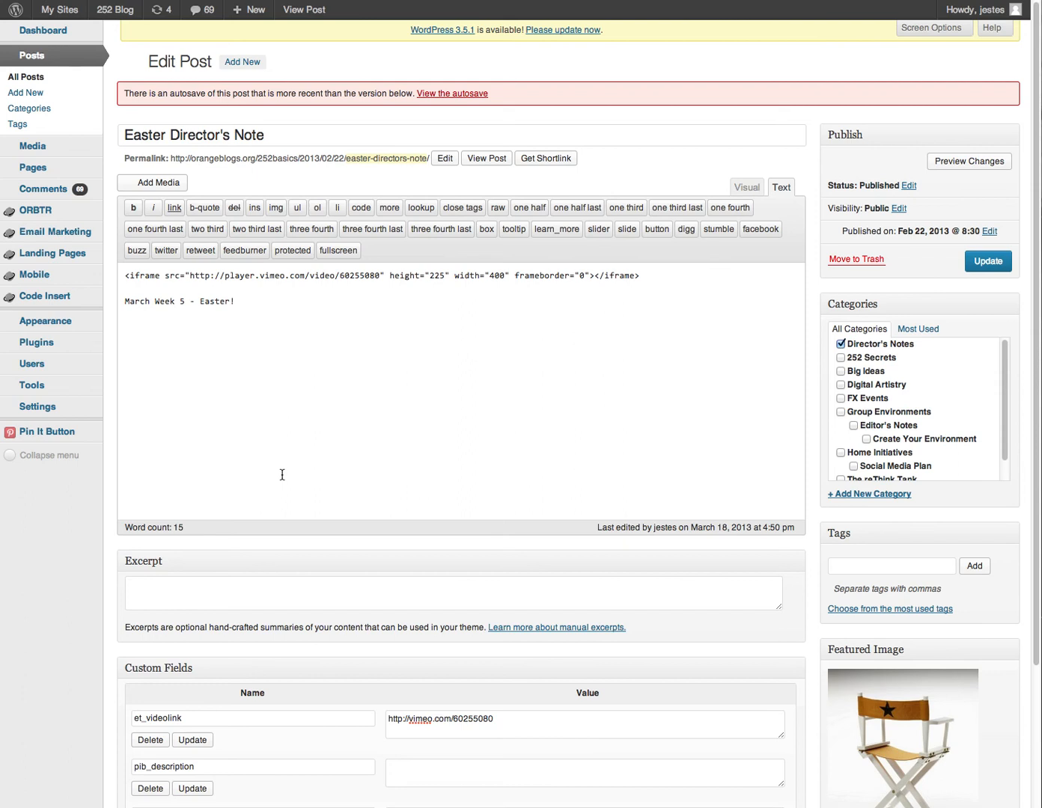
mouse_move(495, 558)
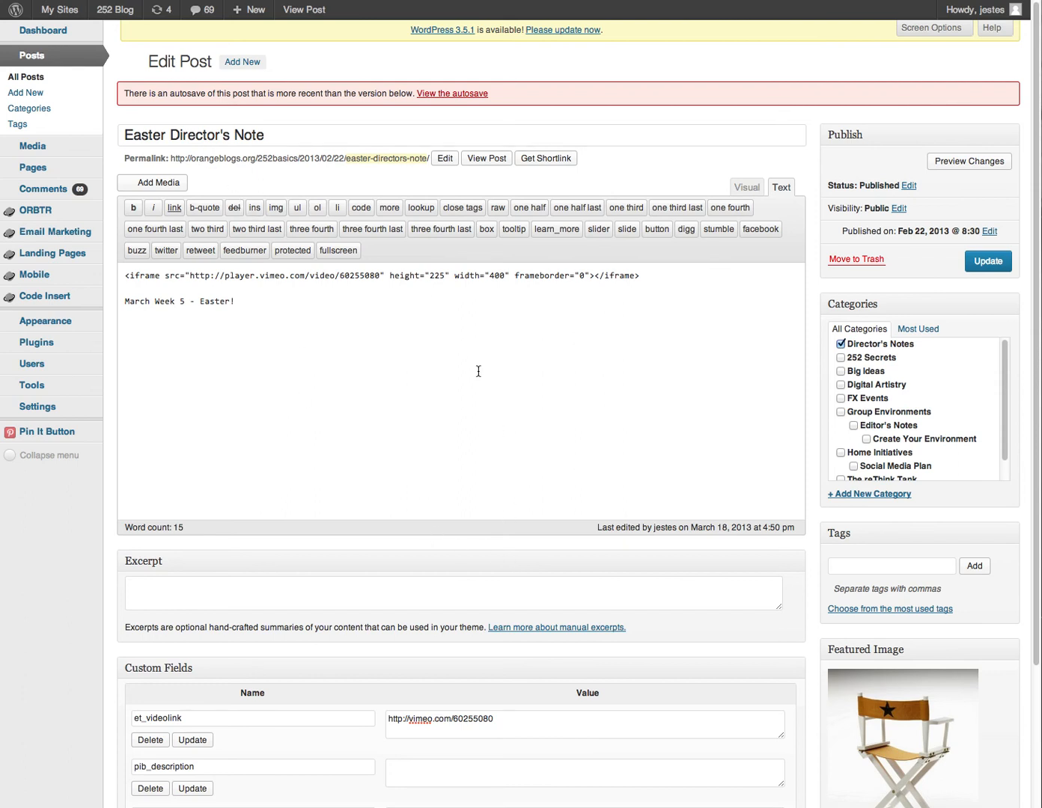
mouse_move(119, 155)
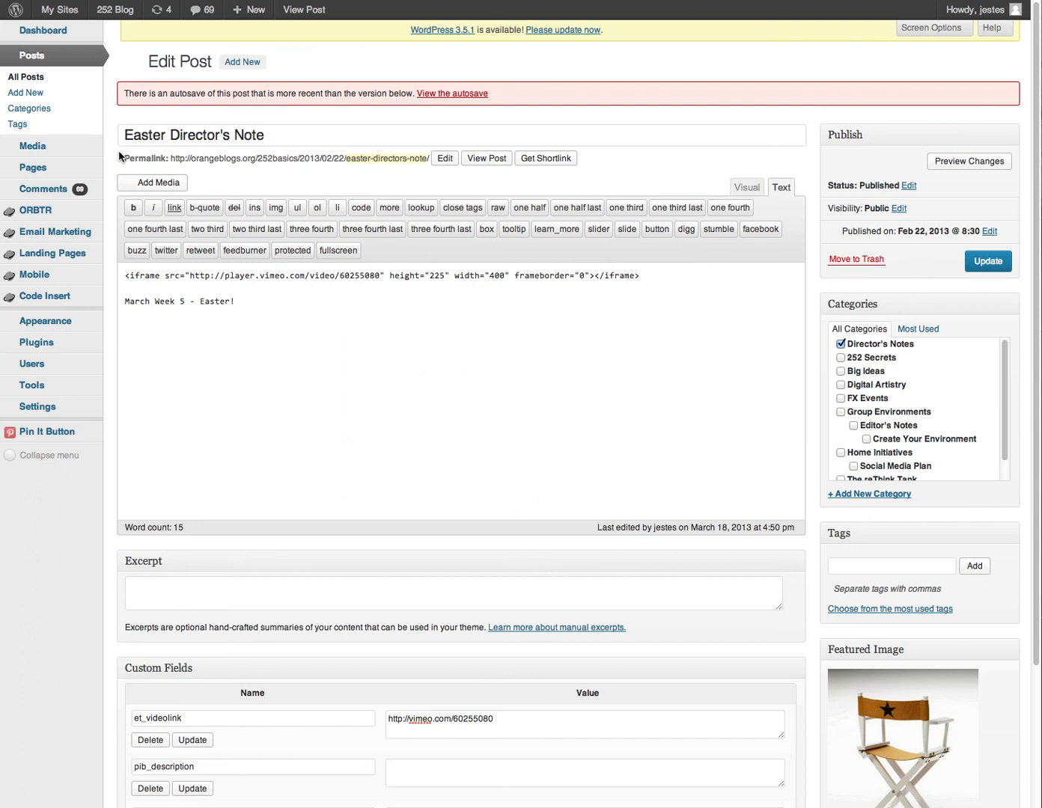
mouse_move(338, 207)
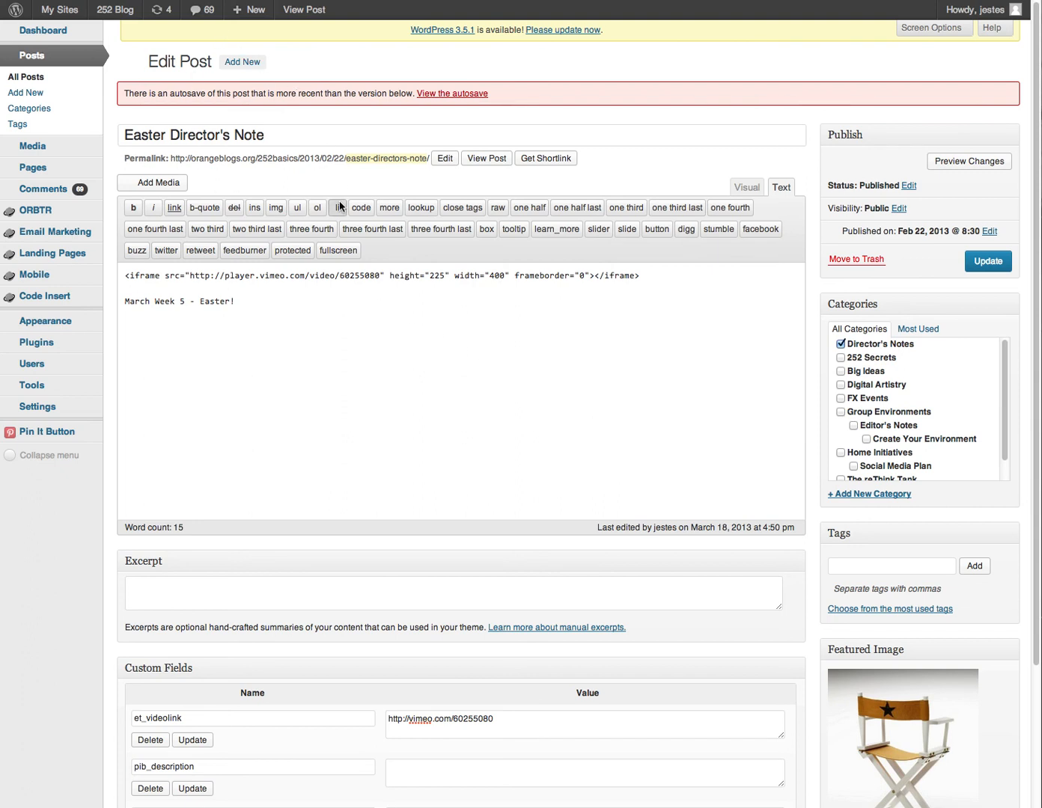